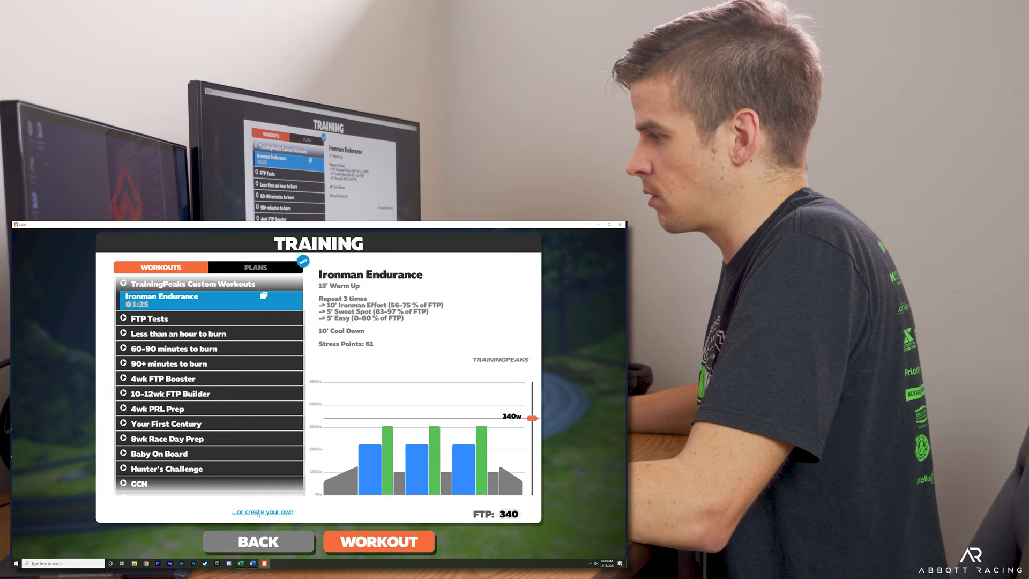
Begin a new custom workout and add a Warm Up ramp followed by an Intervals block.
{"action": "left_click", "coordinate": [261, 511]}
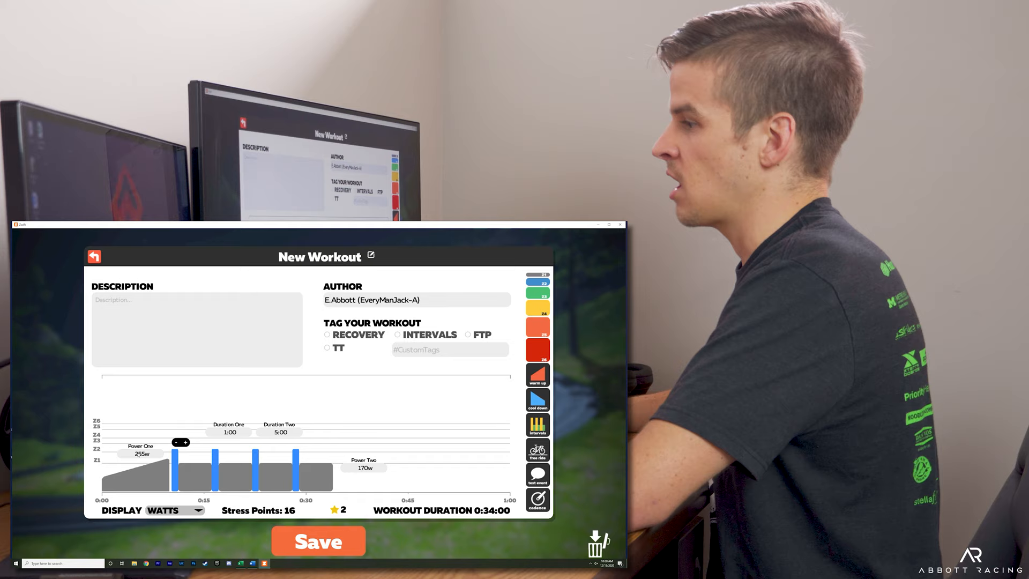
{"action": "left_click", "coordinate": [187, 442]}
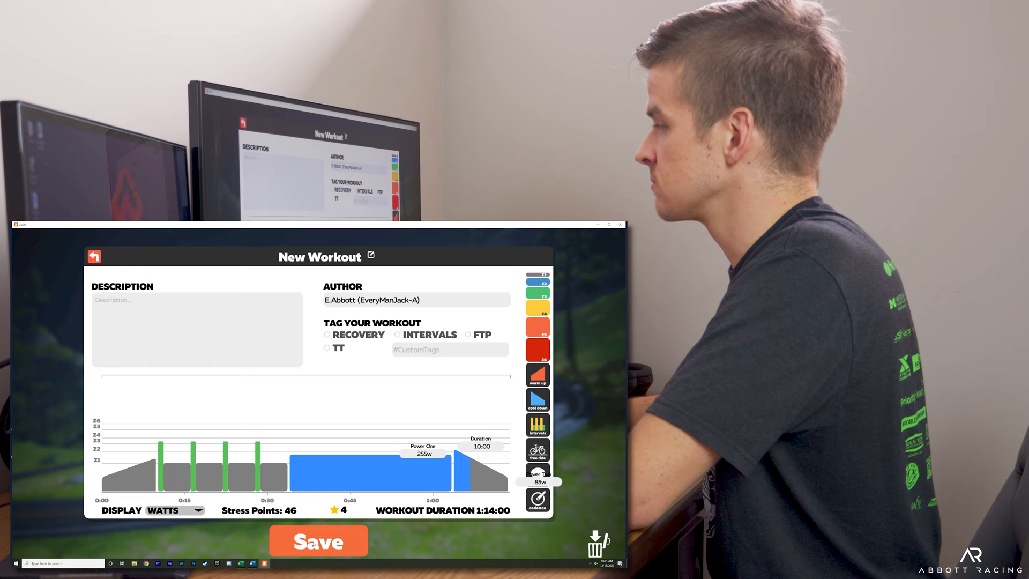
Save the 1:14 workout with its 255 W steady block and cool-down to Custom Workouts.
{"action": "left_click", "coordinate": [318, 540]}
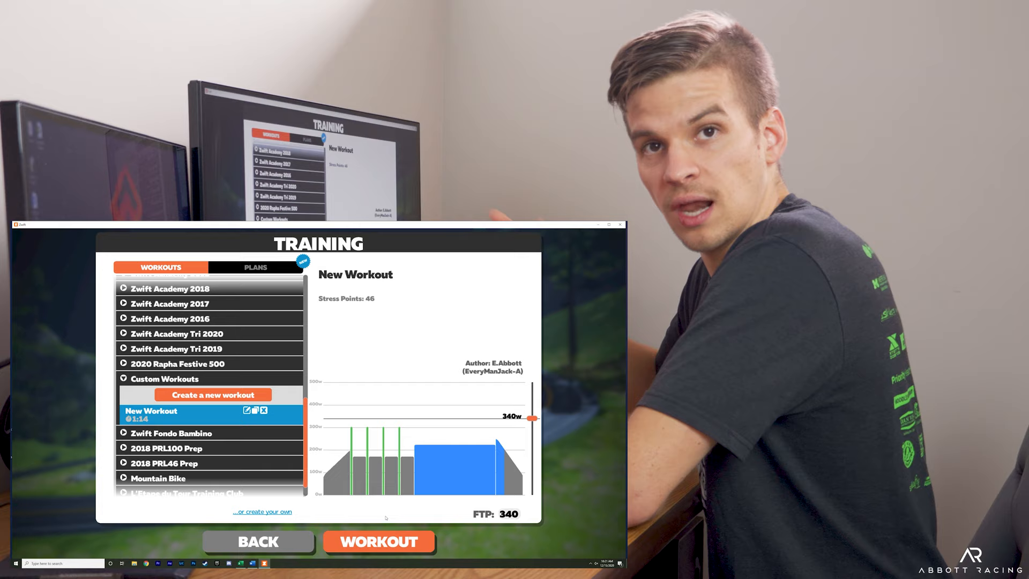